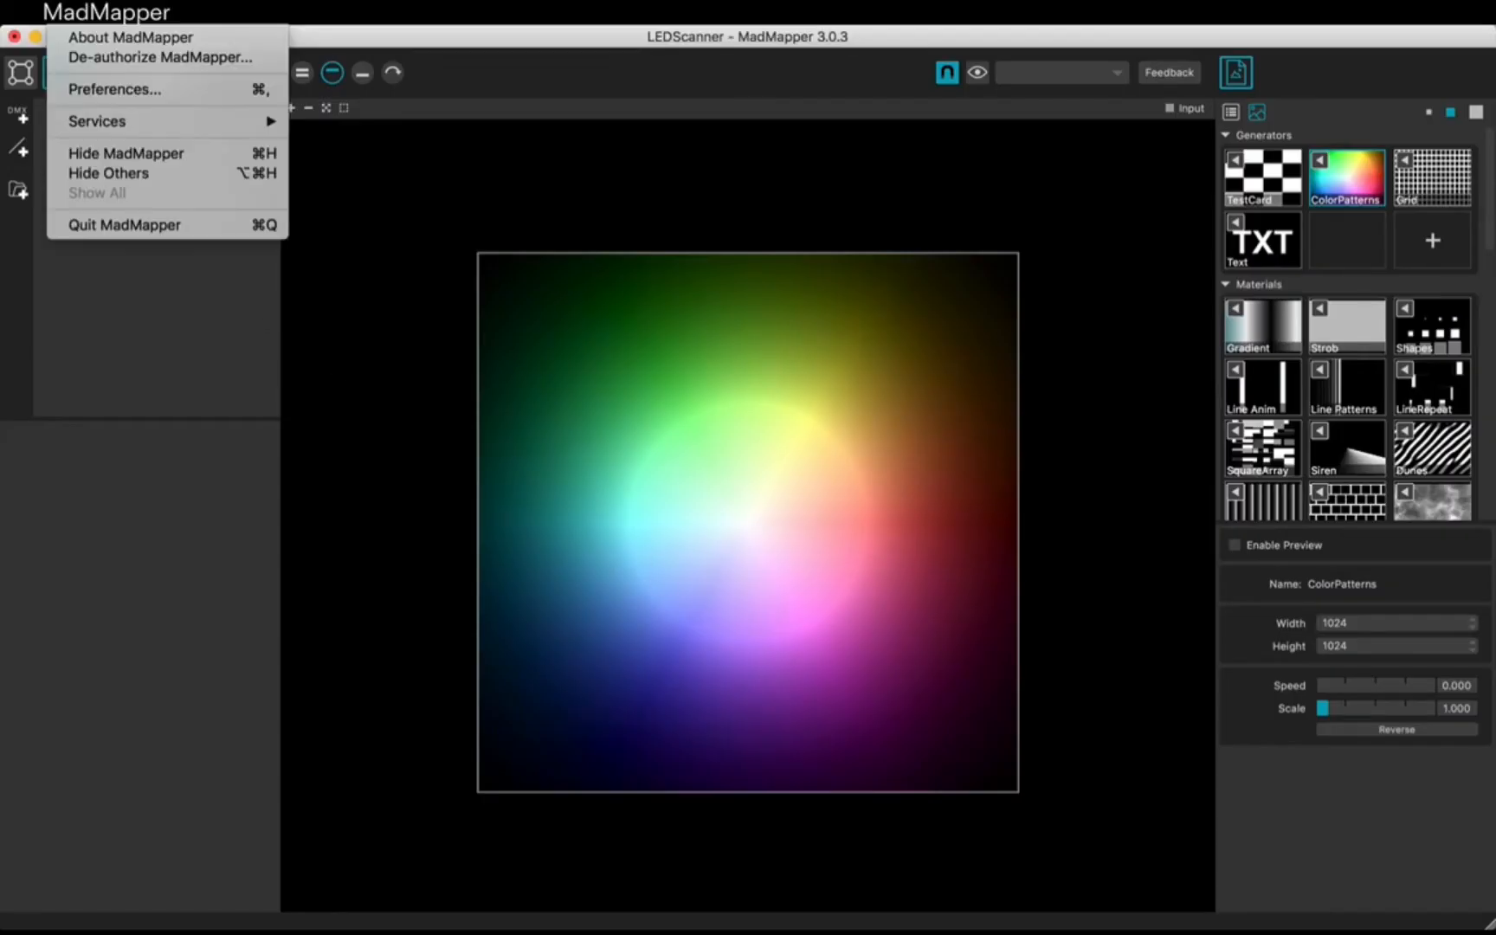
# Step: Open MadMapper Preferences to view the DMX output settings with the Enttec Pro Out device
pyautogui.click(113, 88)
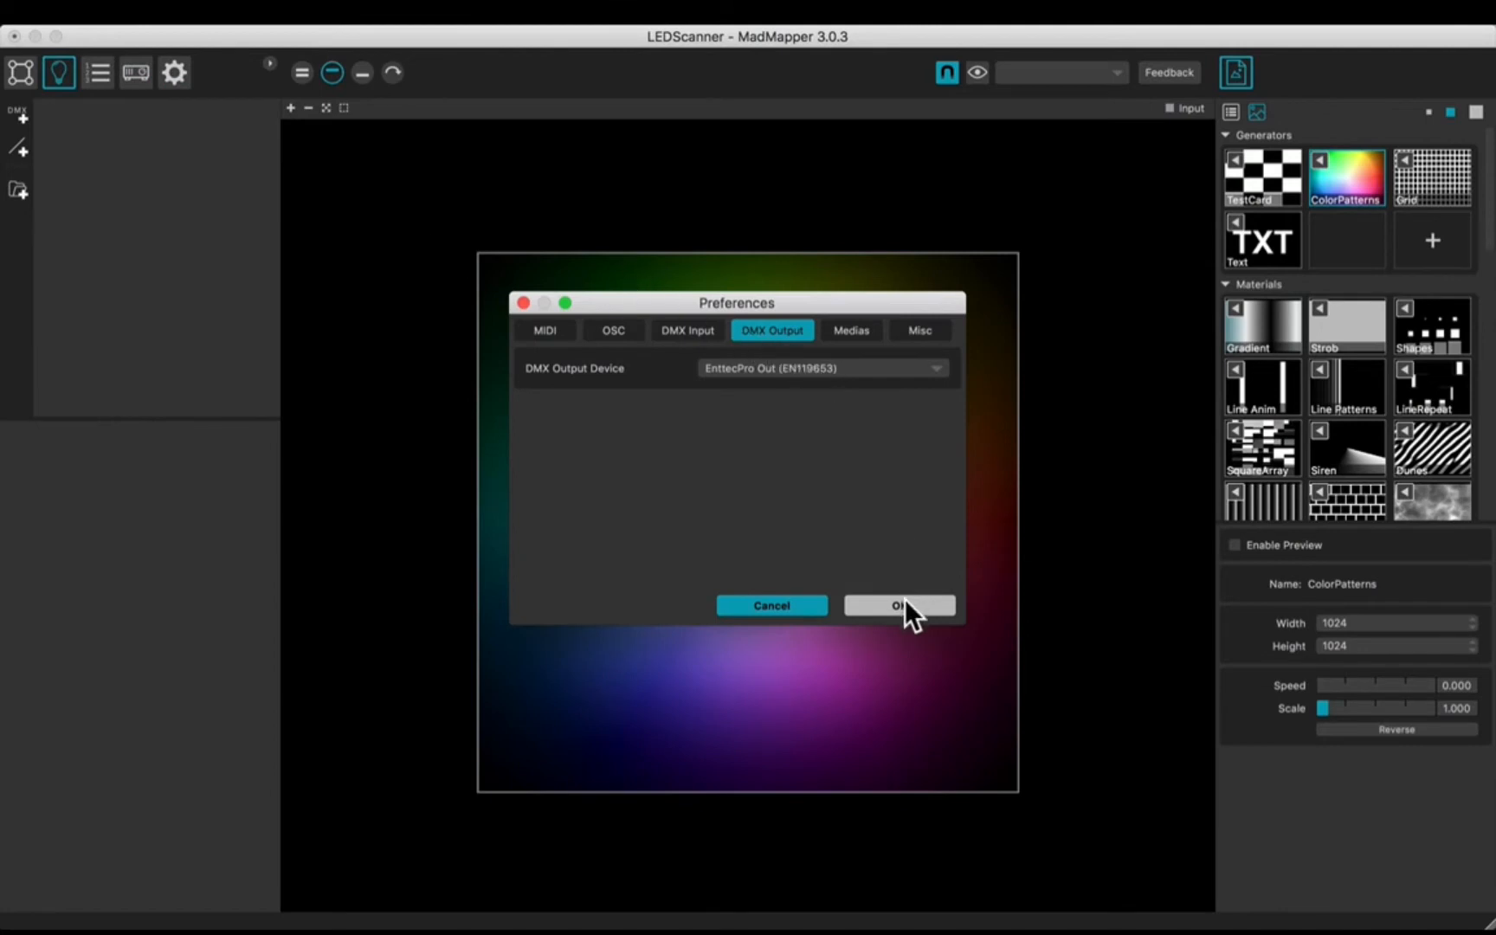
# Step: Confirm the DMX output, assign garageCube_SFX to a trial fixture line, then remove it
pyautogui.click(896, 605)
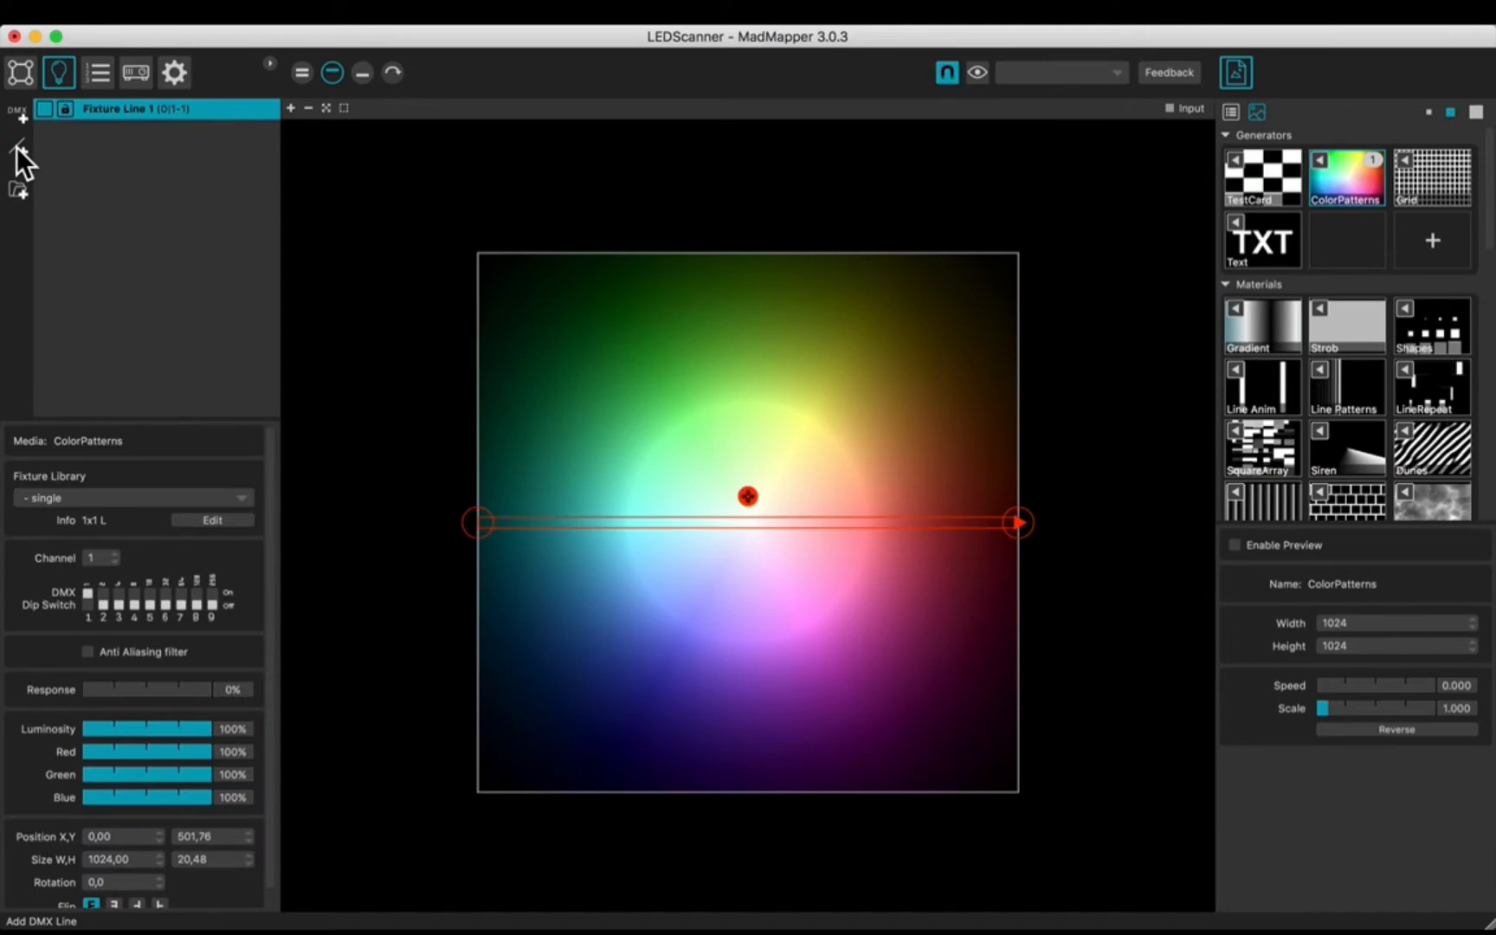
pyautogui.click(212, 520)
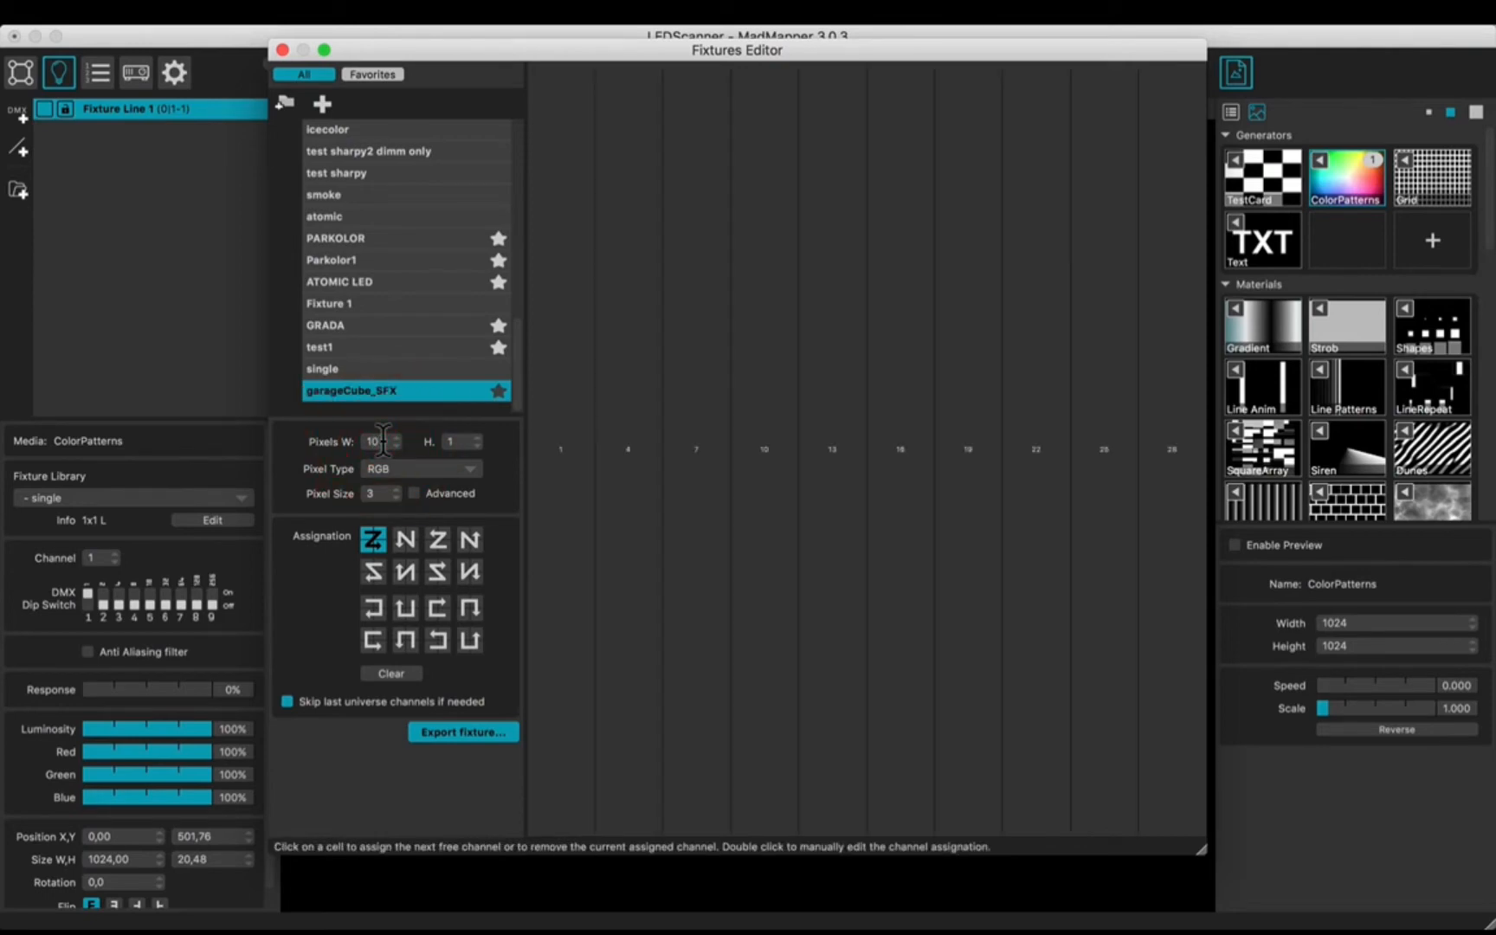
pyautogui.click(283, 50)
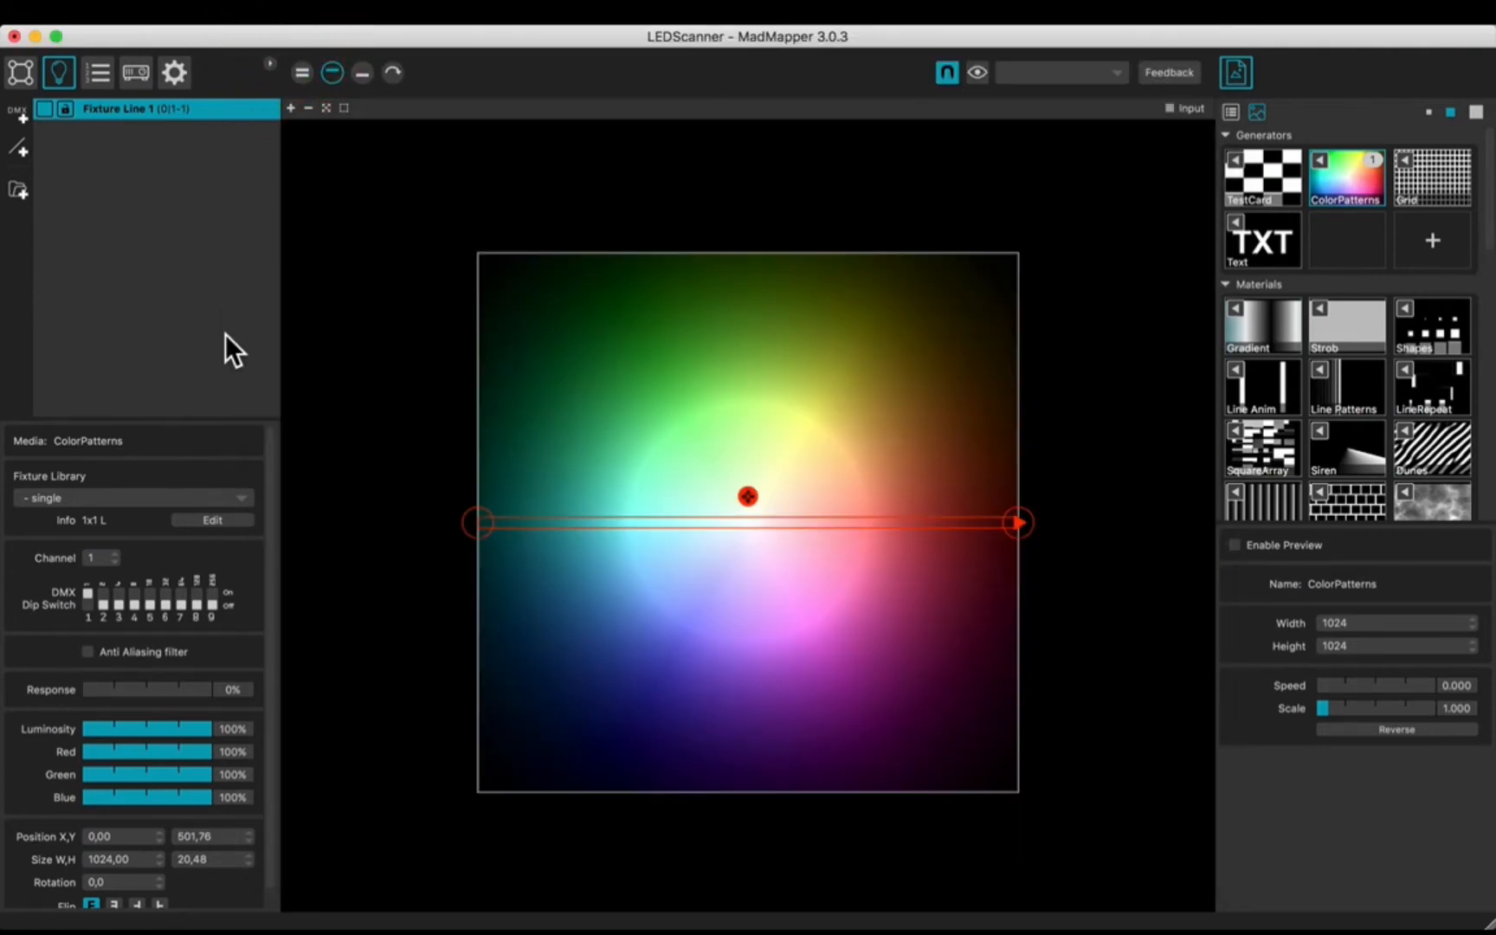
pyautogui.click(131, 496)
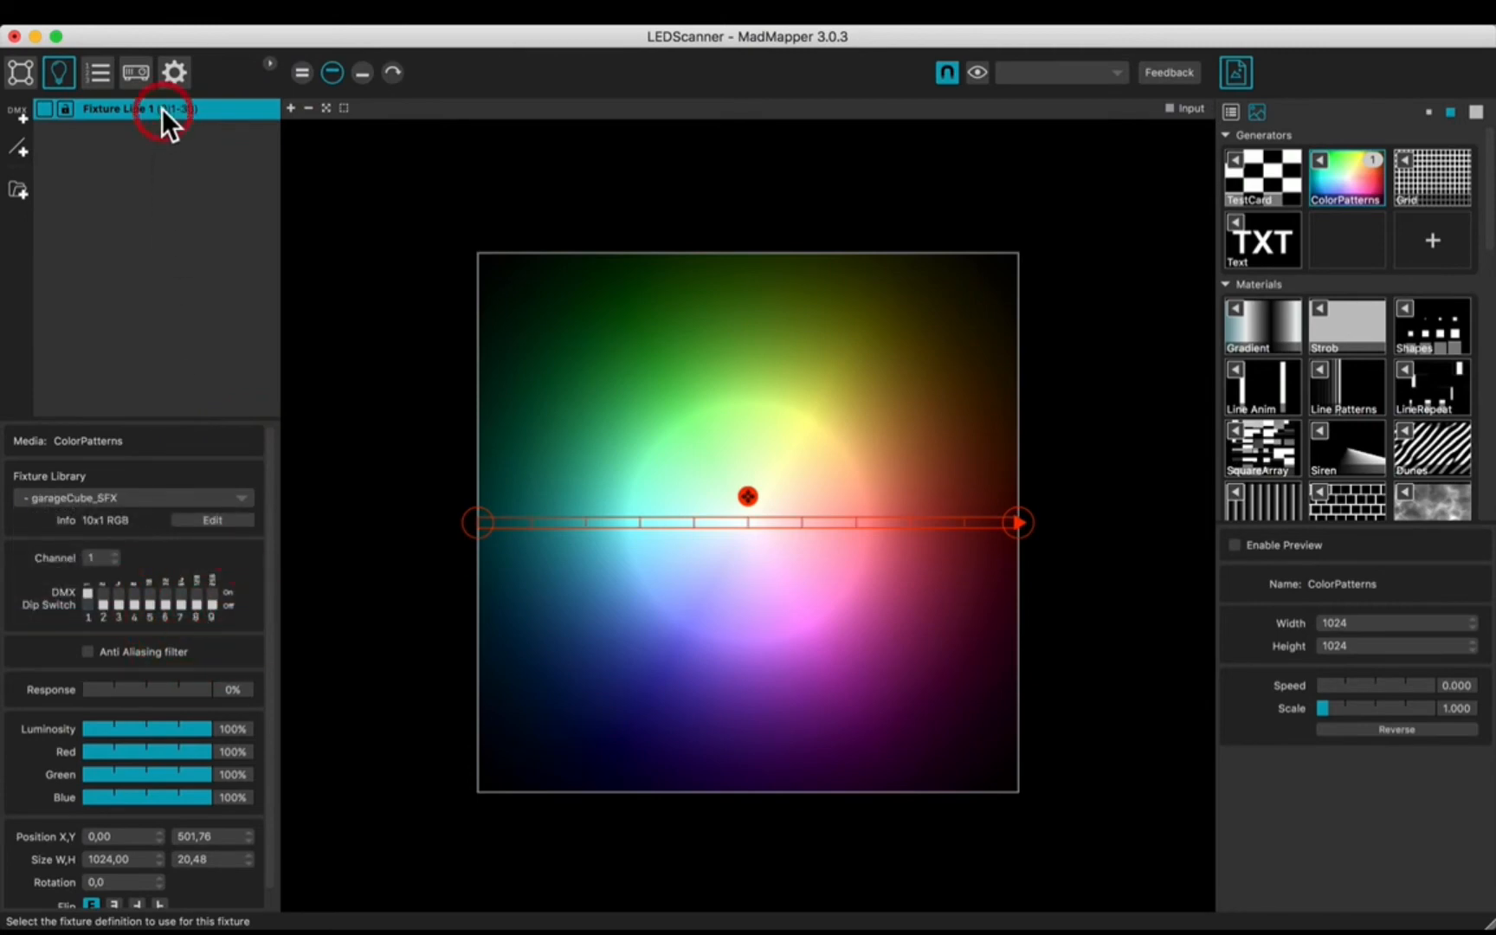
pyautogui.click(523, 12)
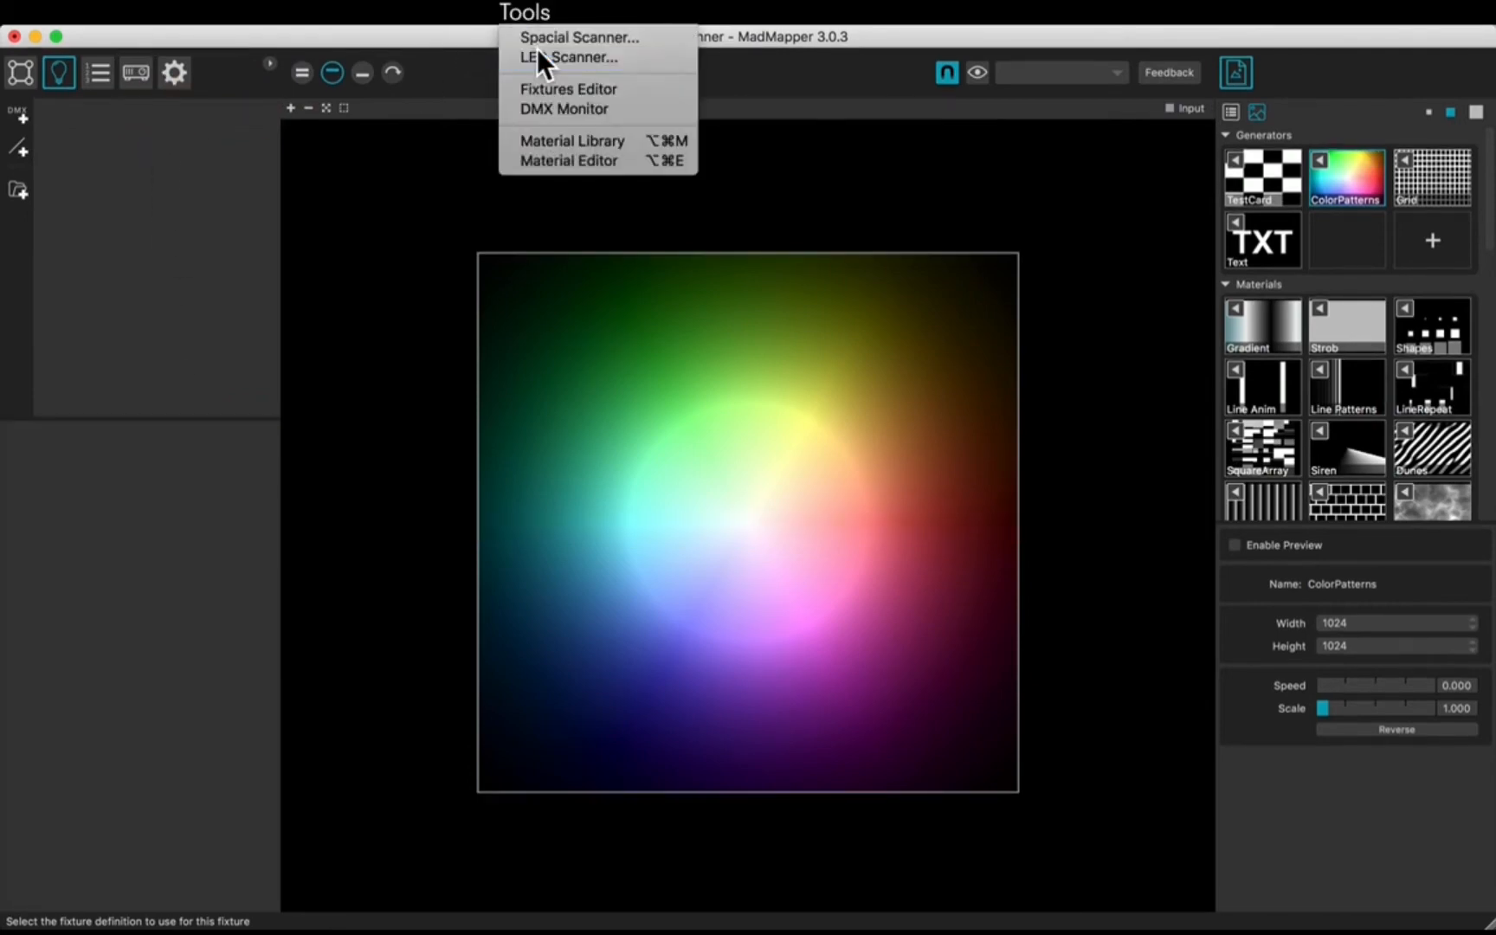
# Step: Set the LED Scanner to Canon EOS 500D, garageCube_SFX definition, and end channel 121
pyautogui.click(567, 57)
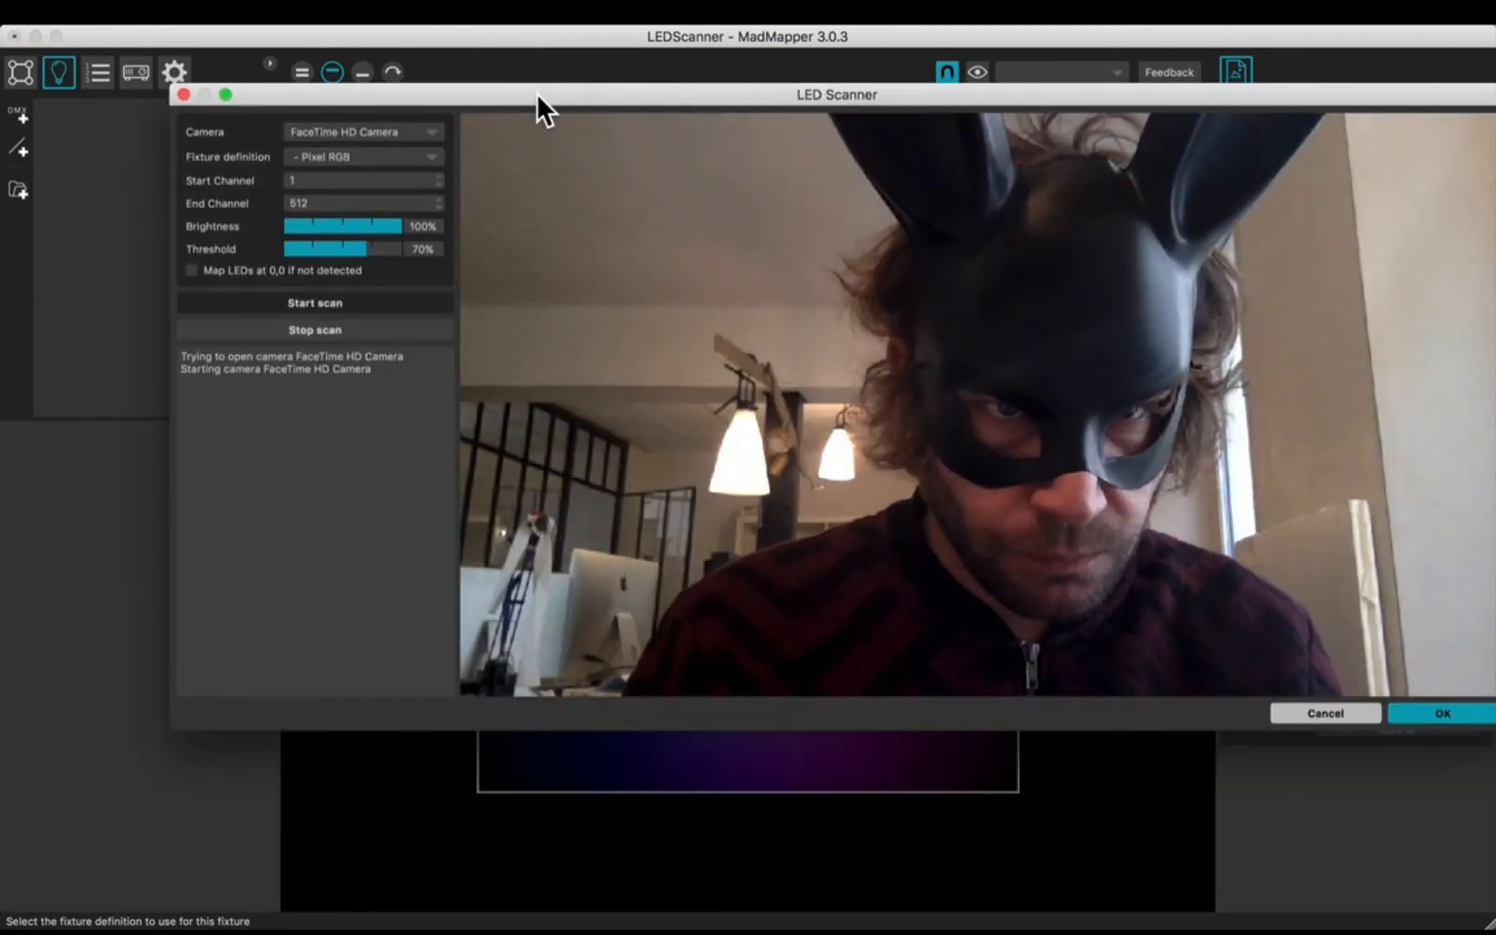
pyautogui.click(363, 131)
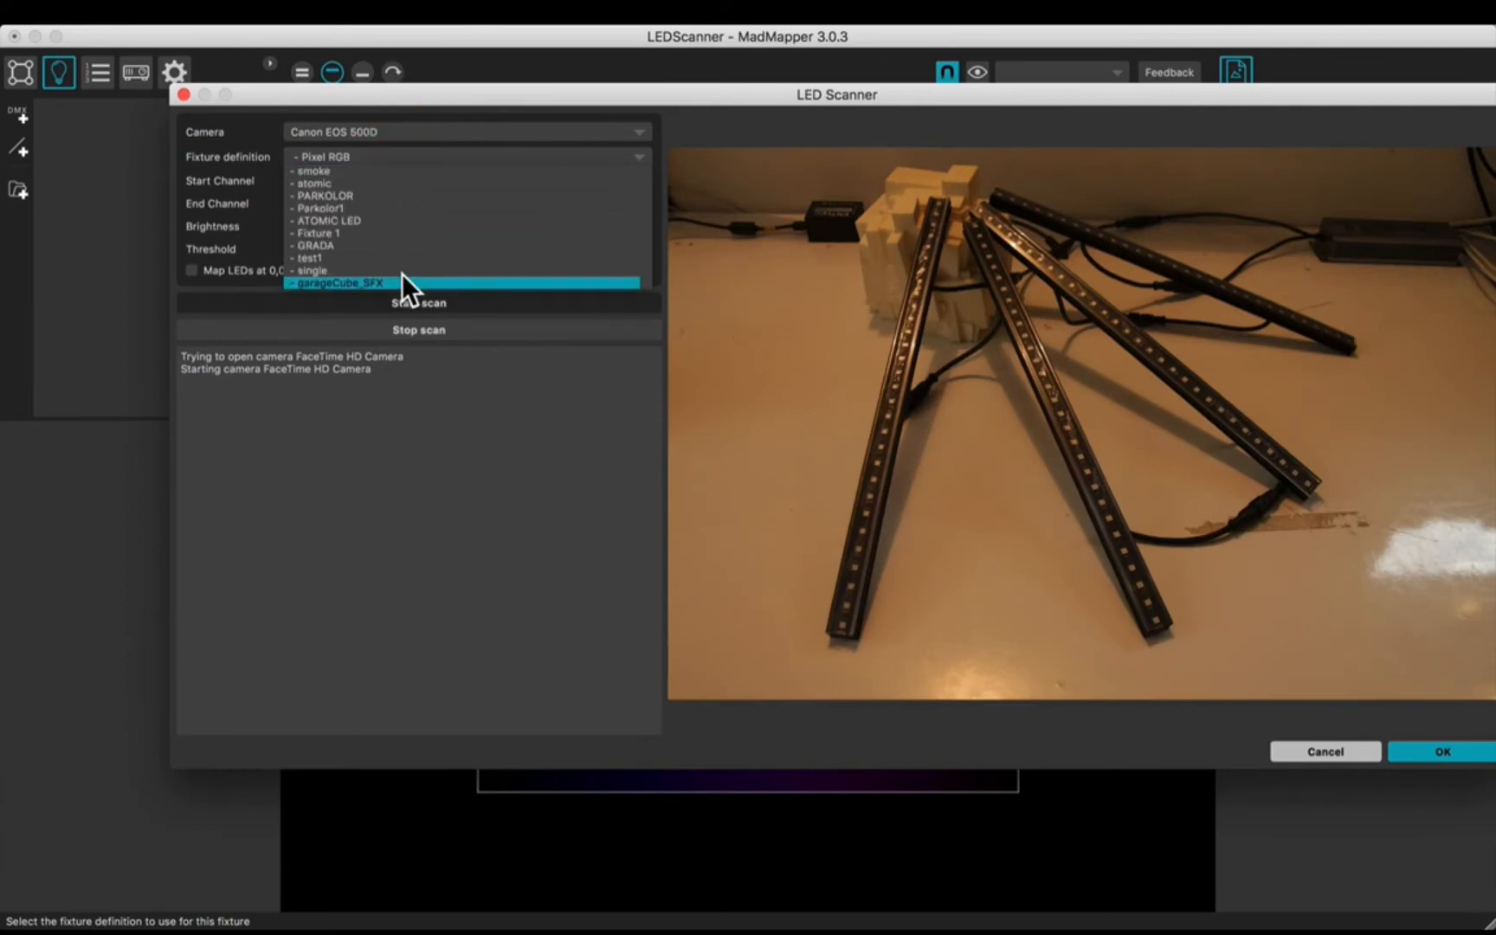
pyautogui.click(339, 282)
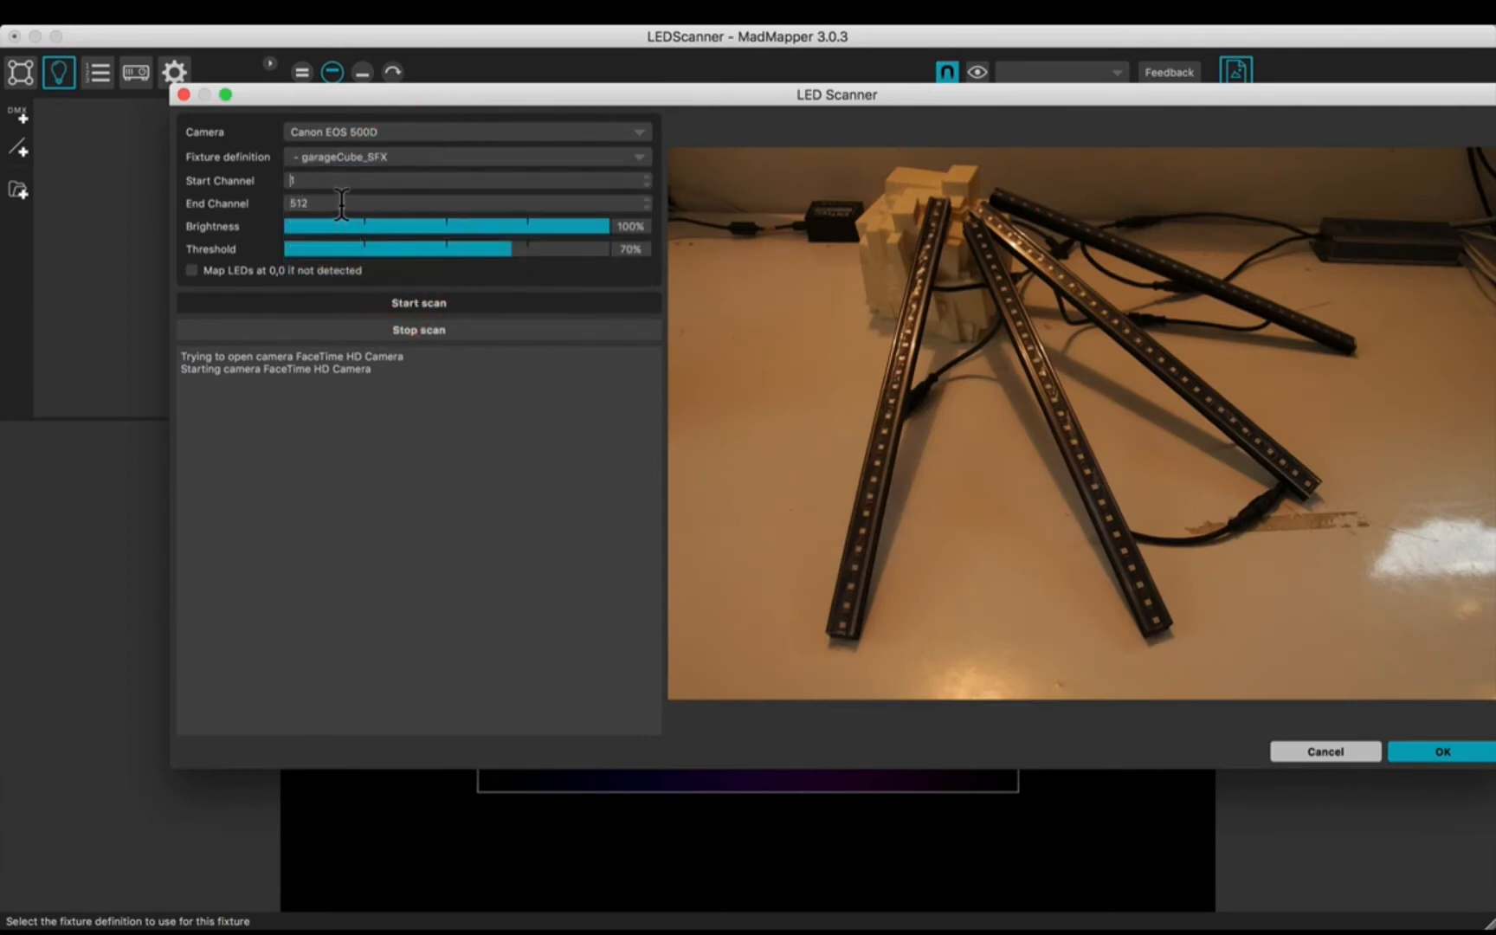
pyautogui.write('12')
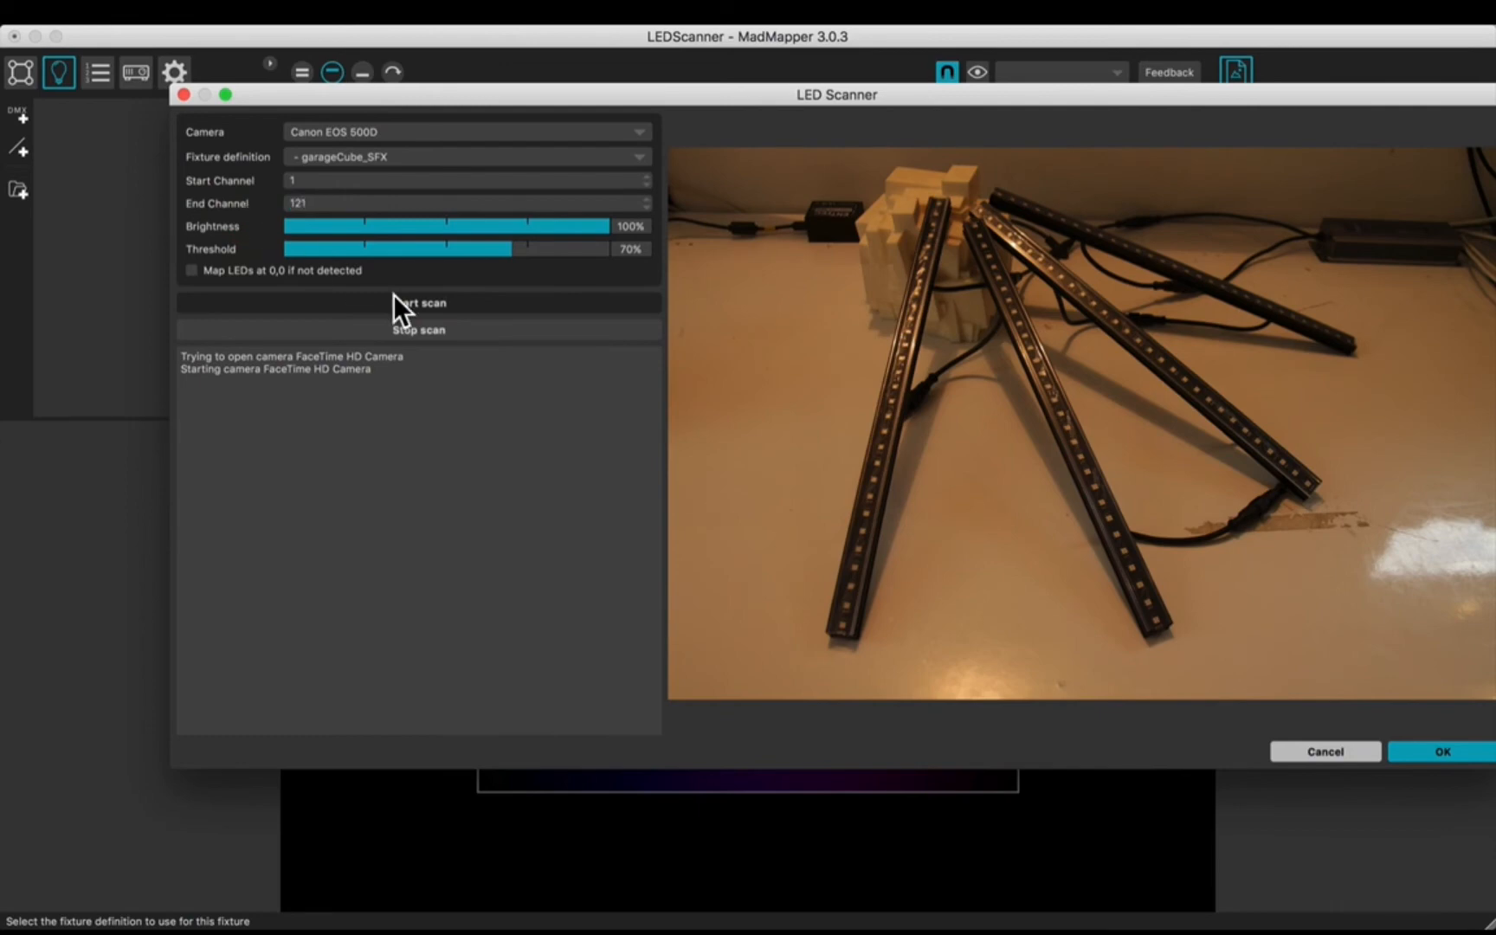
# Step: Run the LED scan, accept the four detected fixtures, and select Fixtures 1–4
pyautogui.click(417, 302)
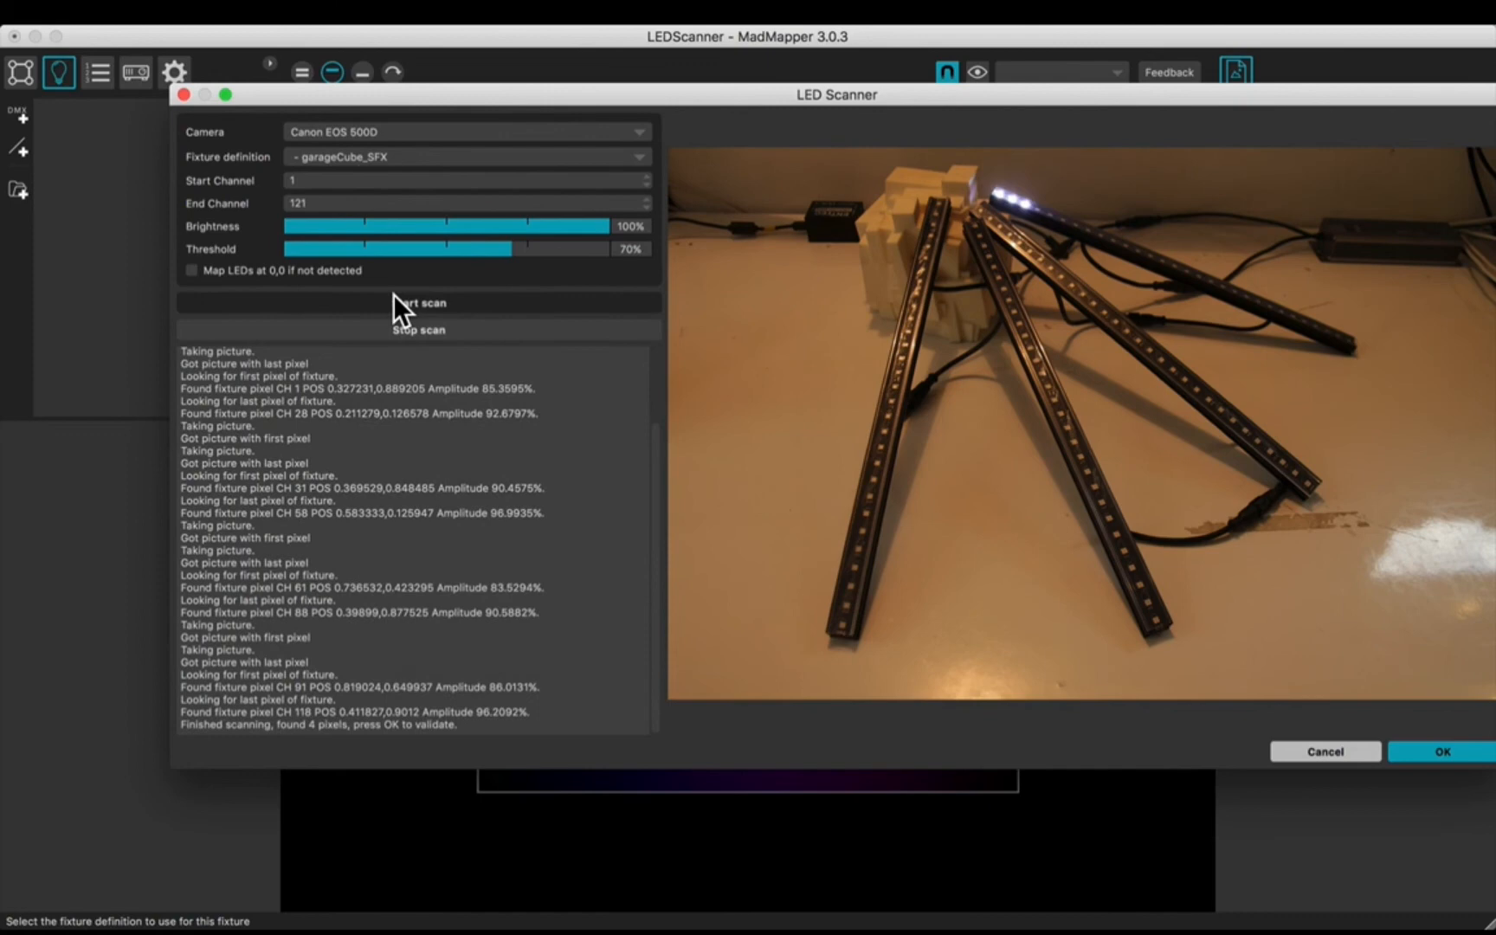
pyautogui.click(1441, 751)
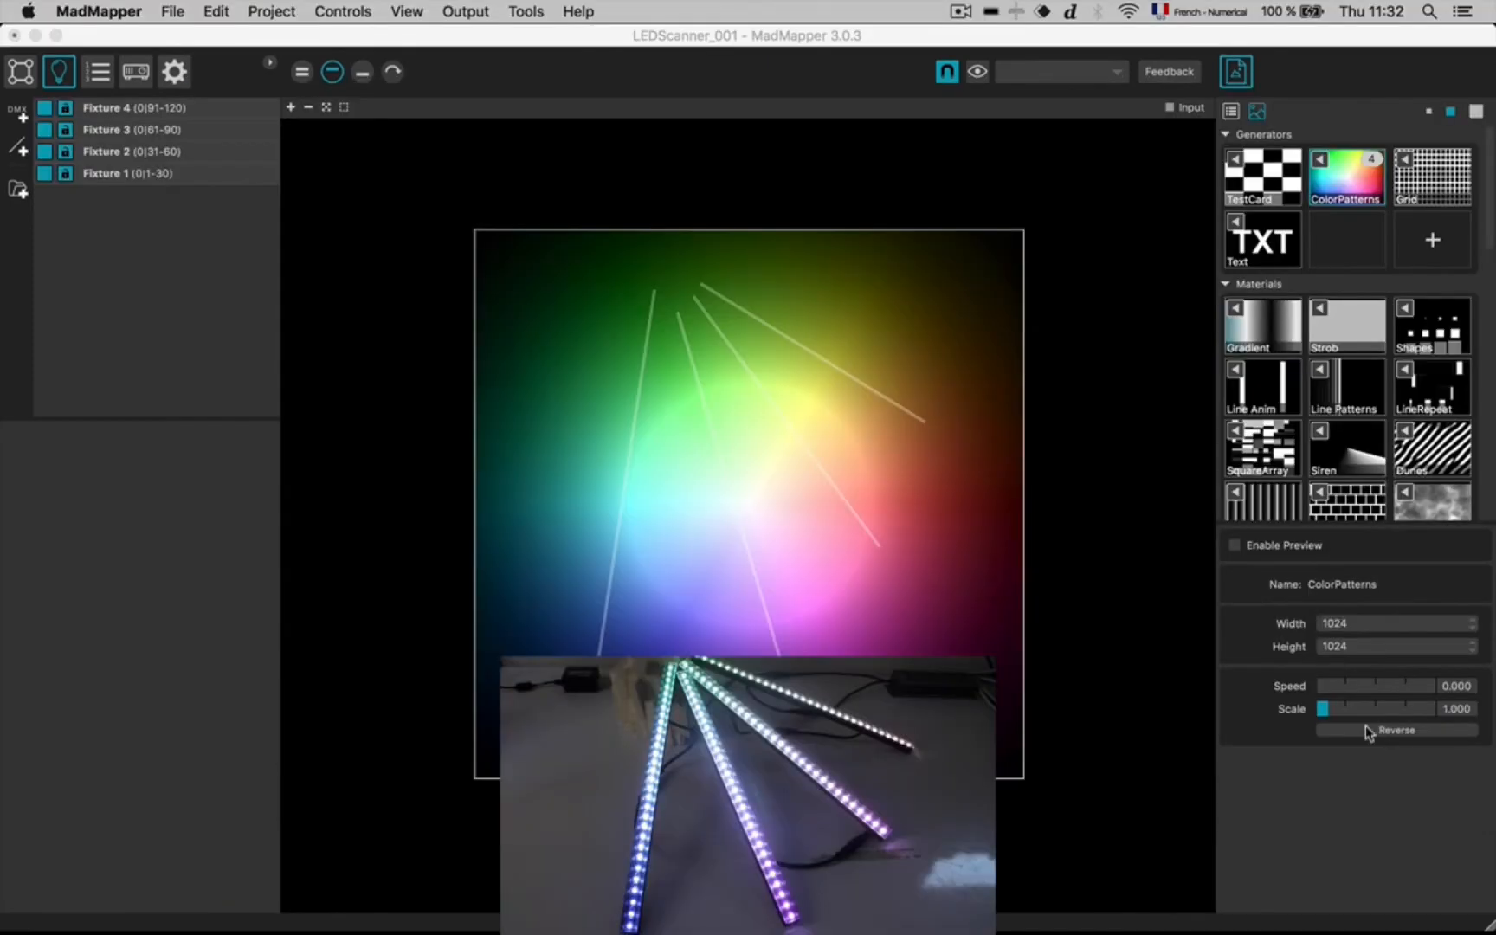
pyautogui.click(131, 151)
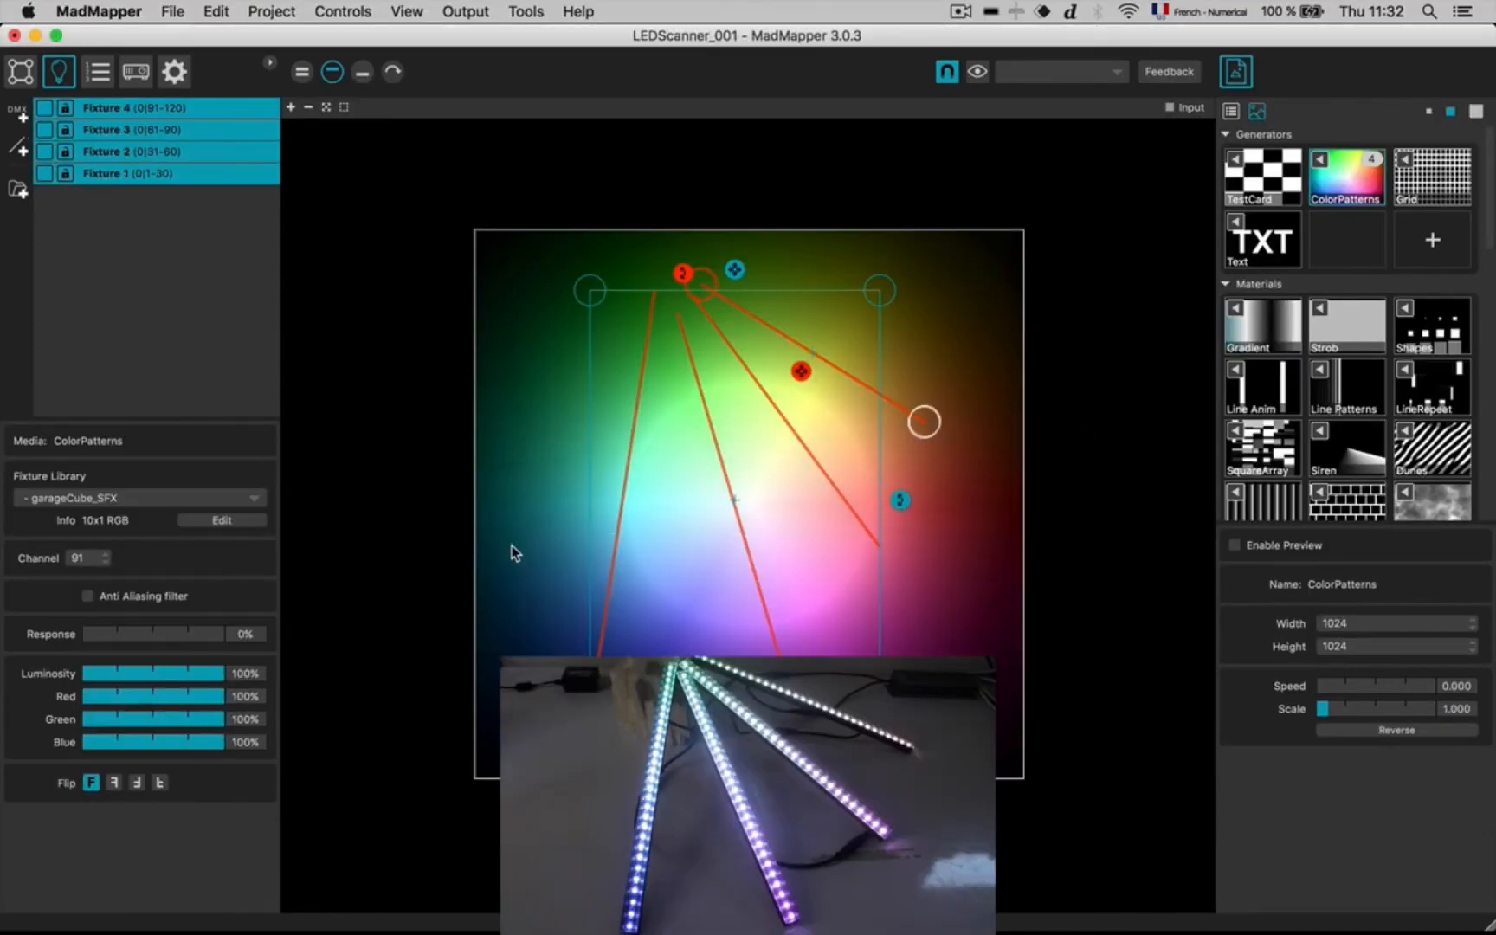